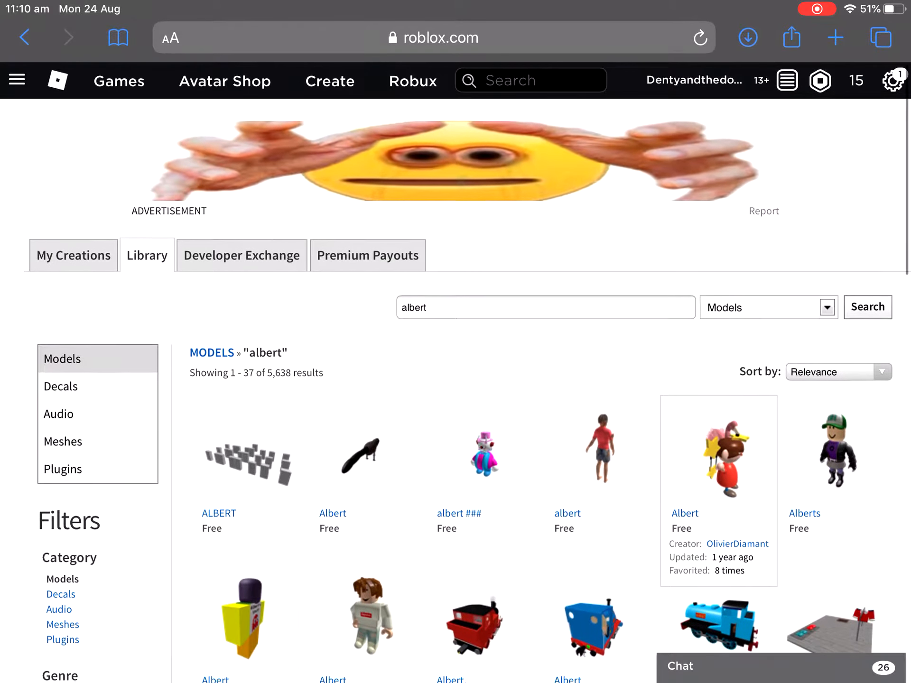
Scroll up the 'albert' model results while reloading until an Adopt Me pets banner ad appears
scroll(up, 3)
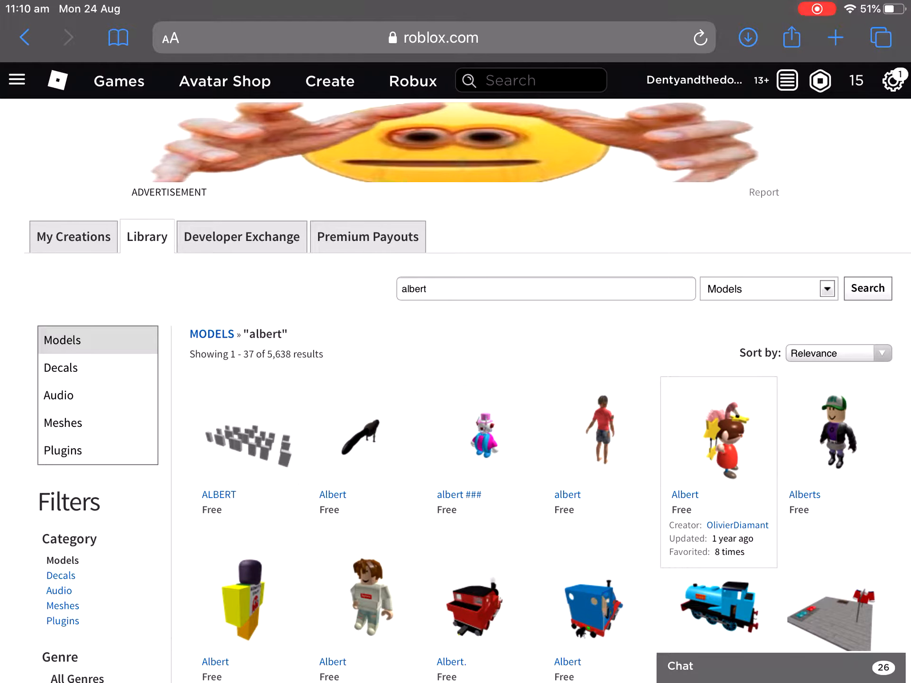
mouse_move(835, 432)
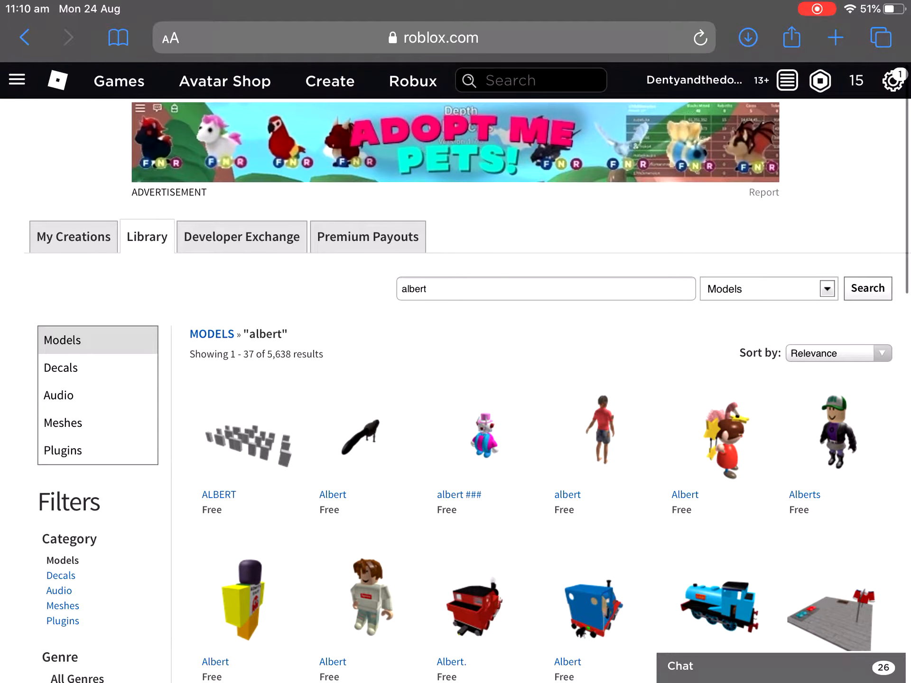
Open the '(FREE MEGA PETS) MEGA NEONS Adopt Me!' game page from the banner ad and browse it
click(433, 38)
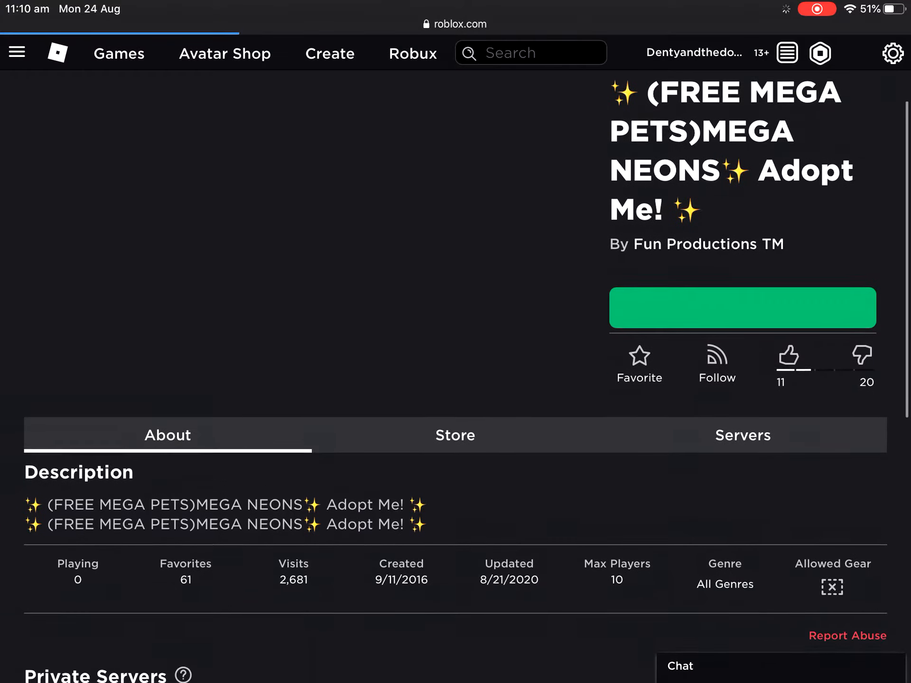
scroll(up, 3)
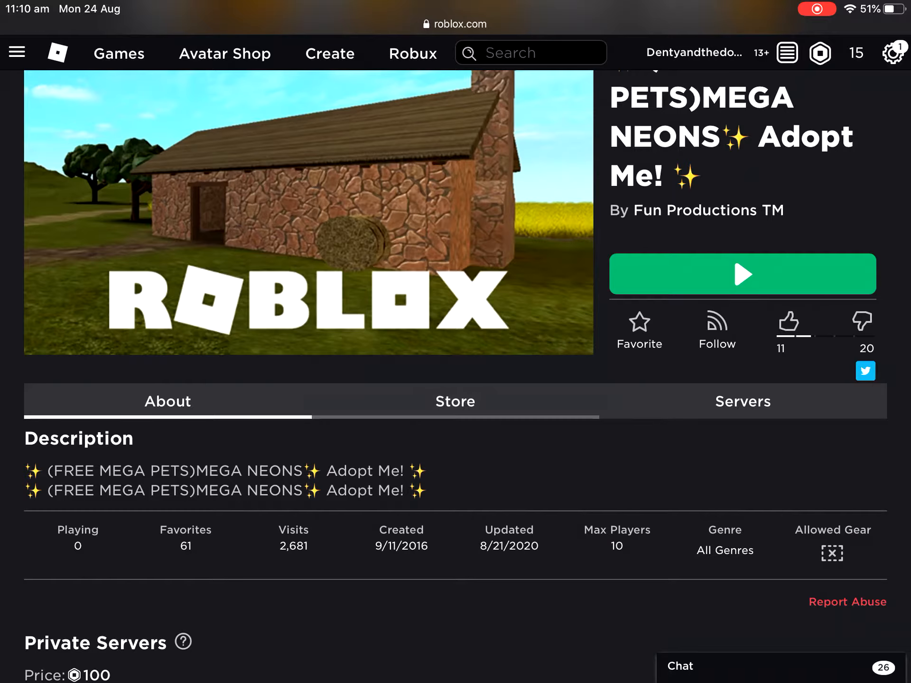
scroll(down, 3)
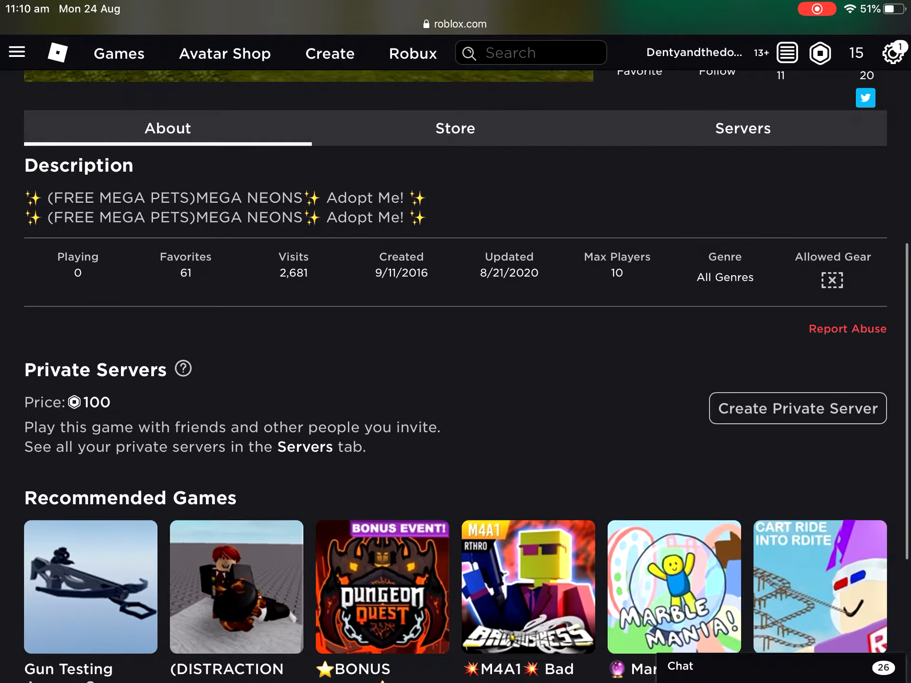
scroll(up, 3)
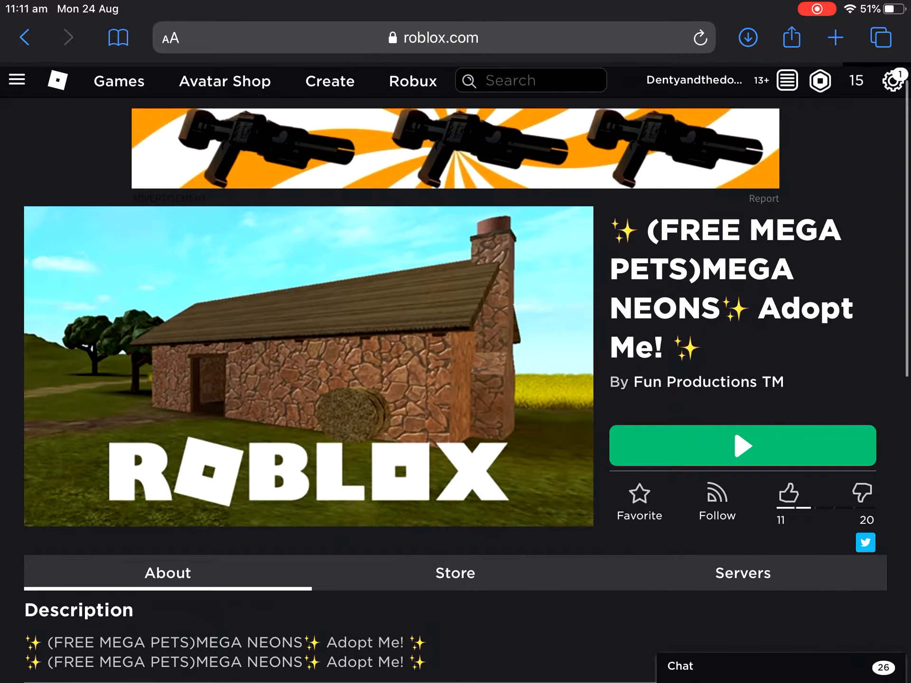
Go back to the 'albert' Library model results and scroll through them across several reloads
click(68, 37)
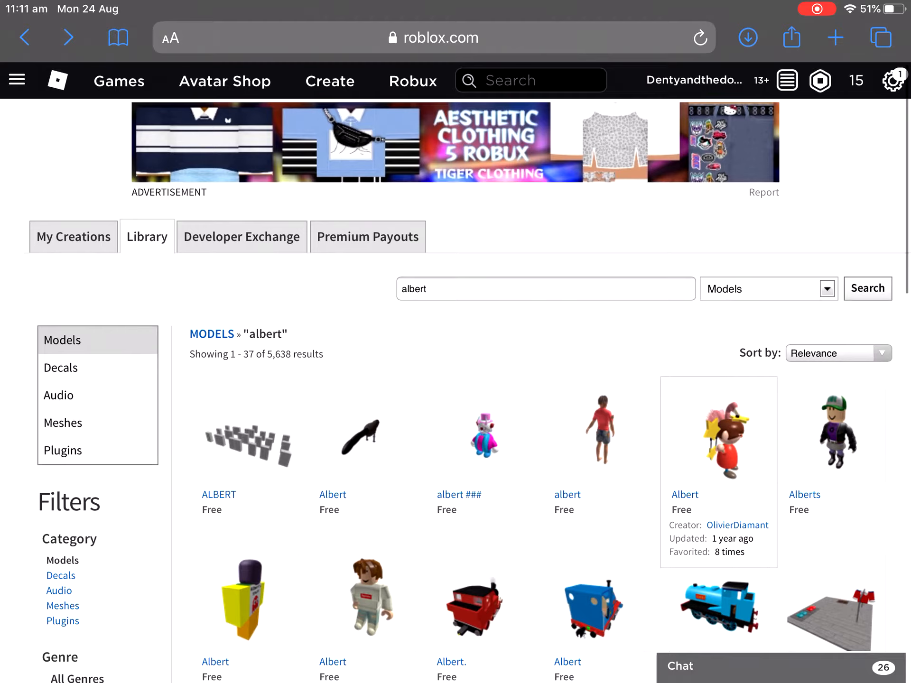
scroll(down, 3)
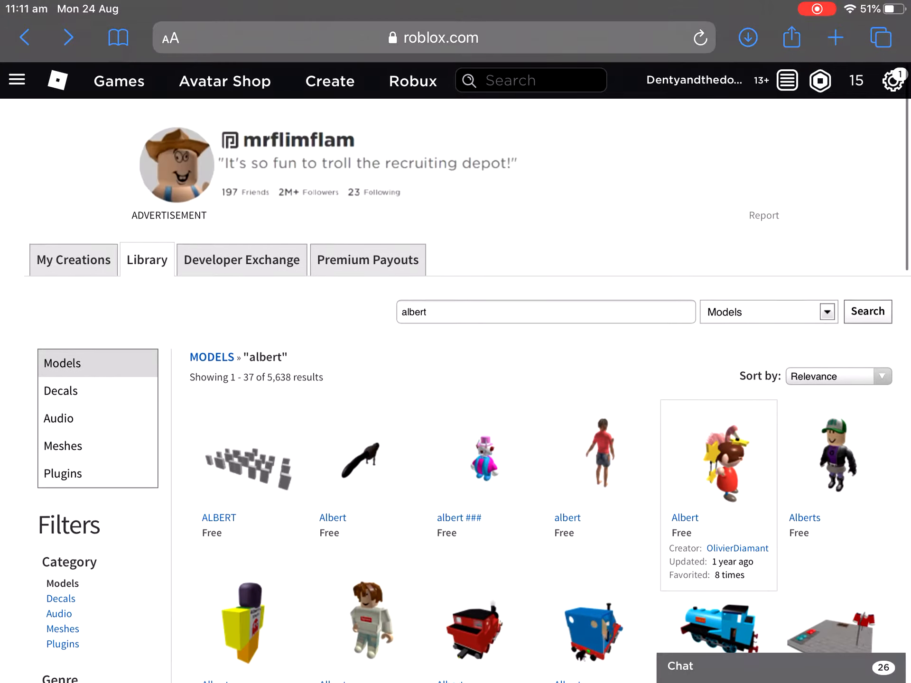
scroll(up, 3)
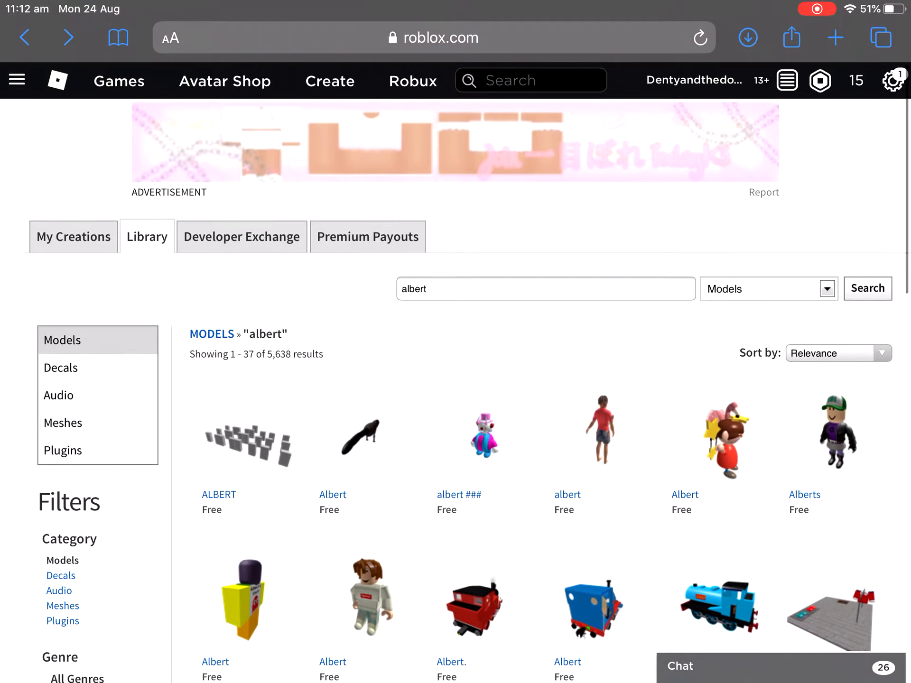
mouse_move(836, 433)
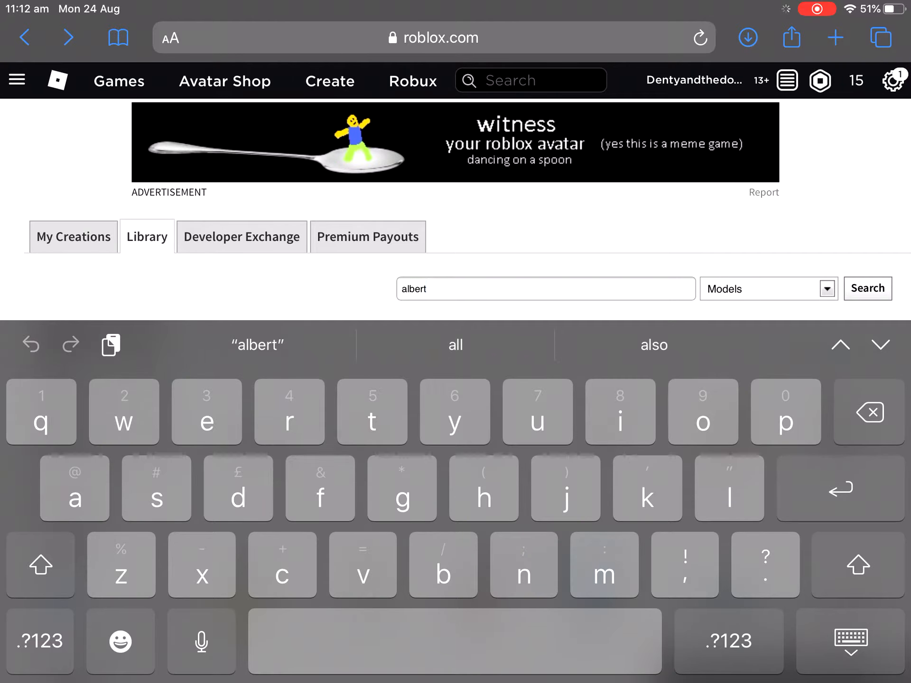
Reload the 'albert' results for an LGBTQ+ Hangout 2 ad and start editing the search box
click(867, 288)
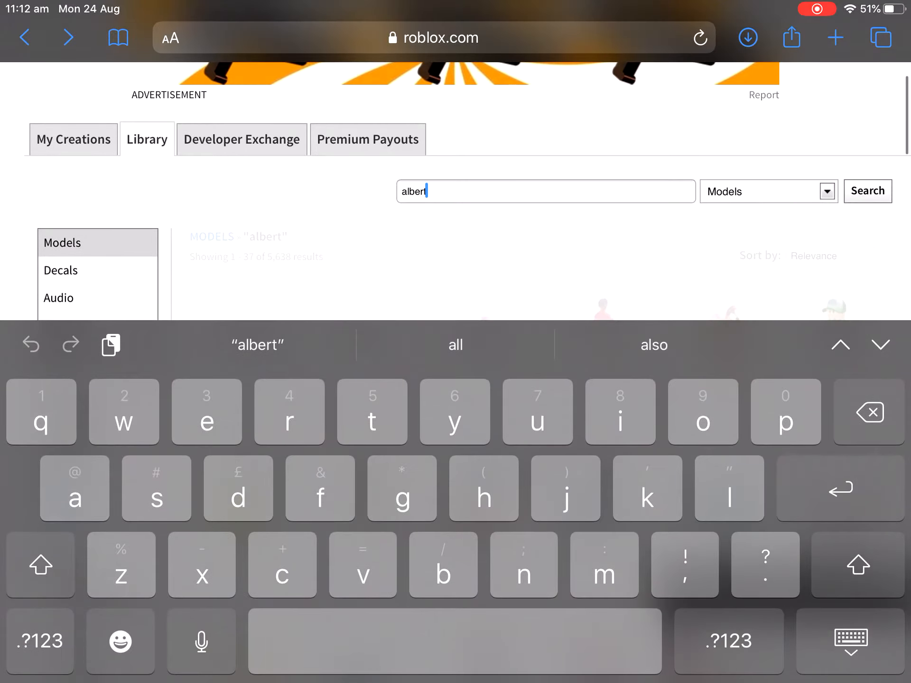
click(867, 191)
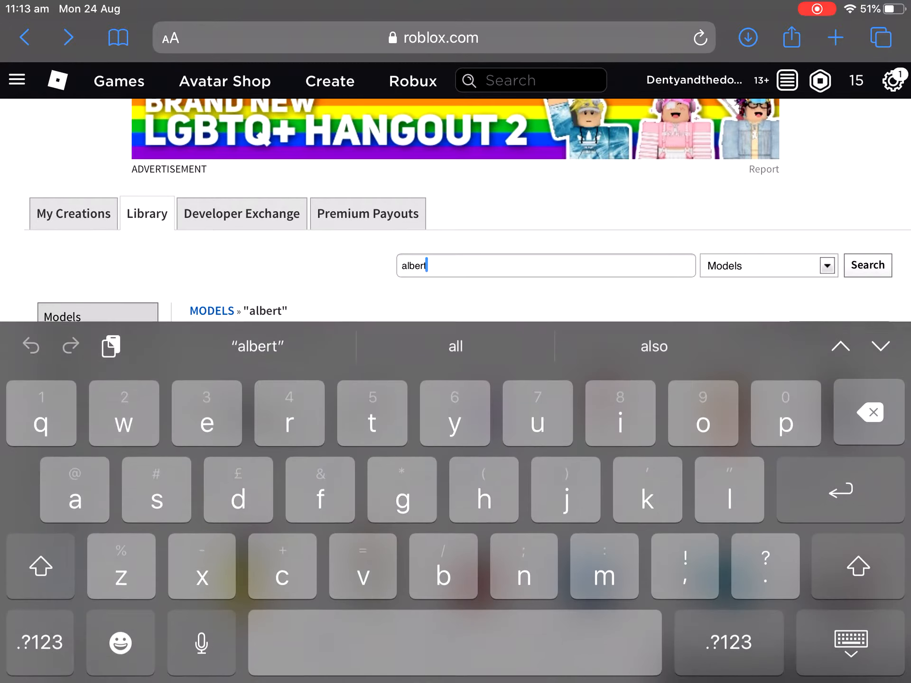
Search the Library models for 'Pooop'
text(Poo)
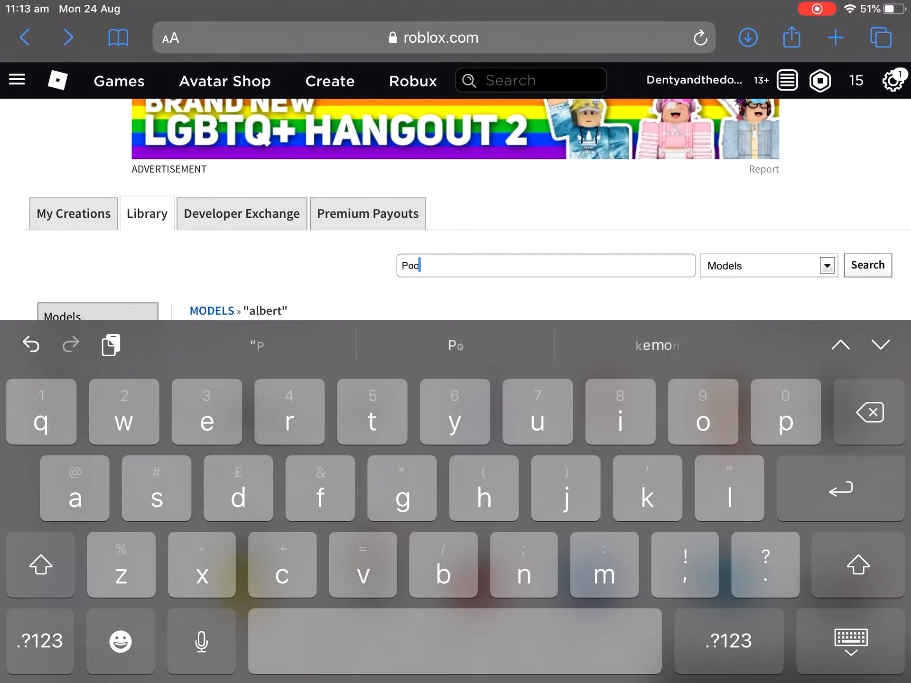
text(op)
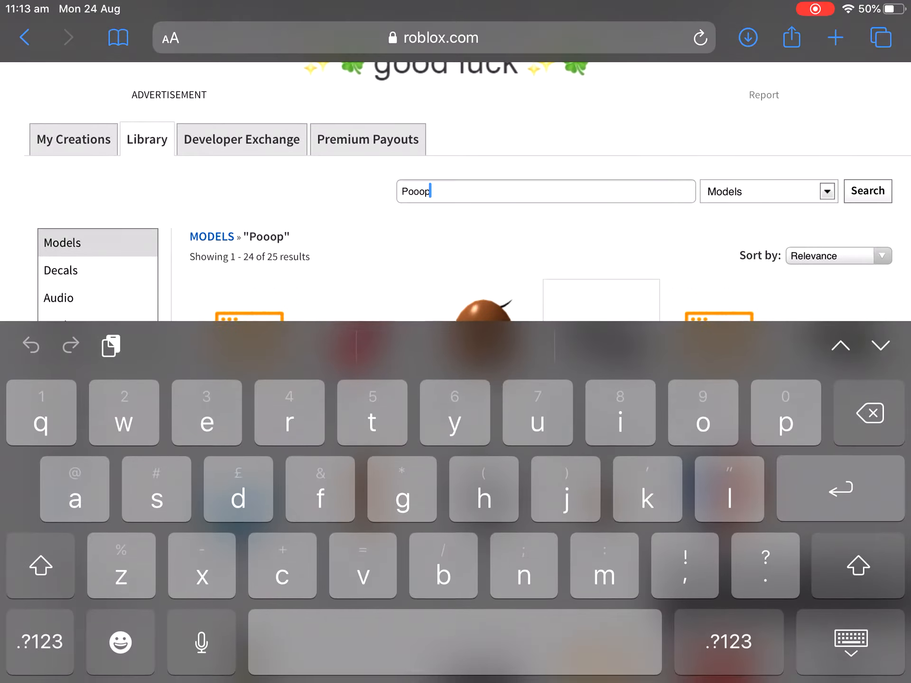
click(849, 643)
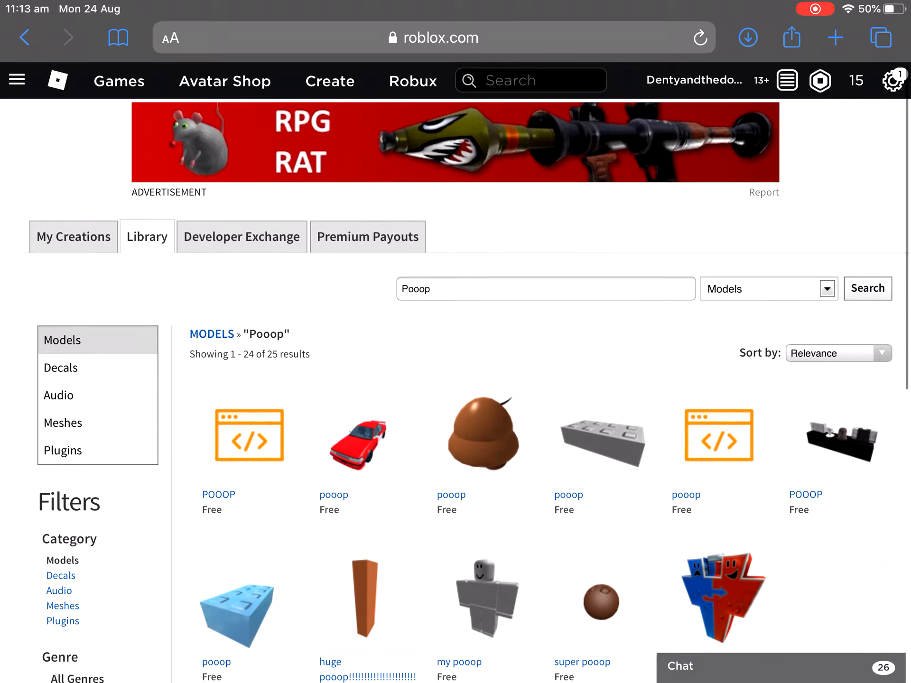
mouse_move(836, 442)
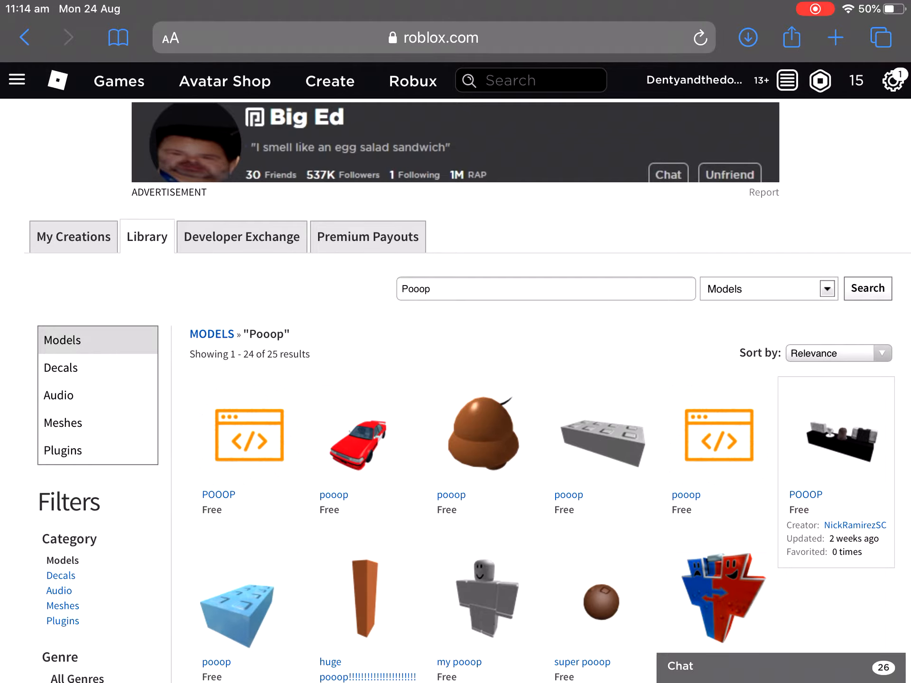
Browse the 25 'Pooop' model results and clear the search box for a new term
scroll(down, 3)
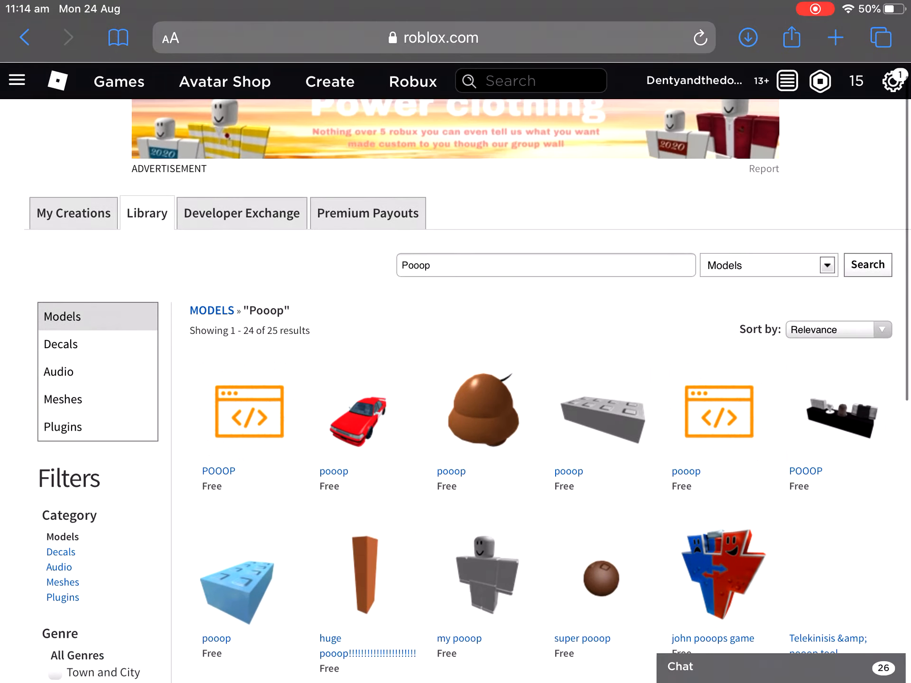
scroll(down, 3)
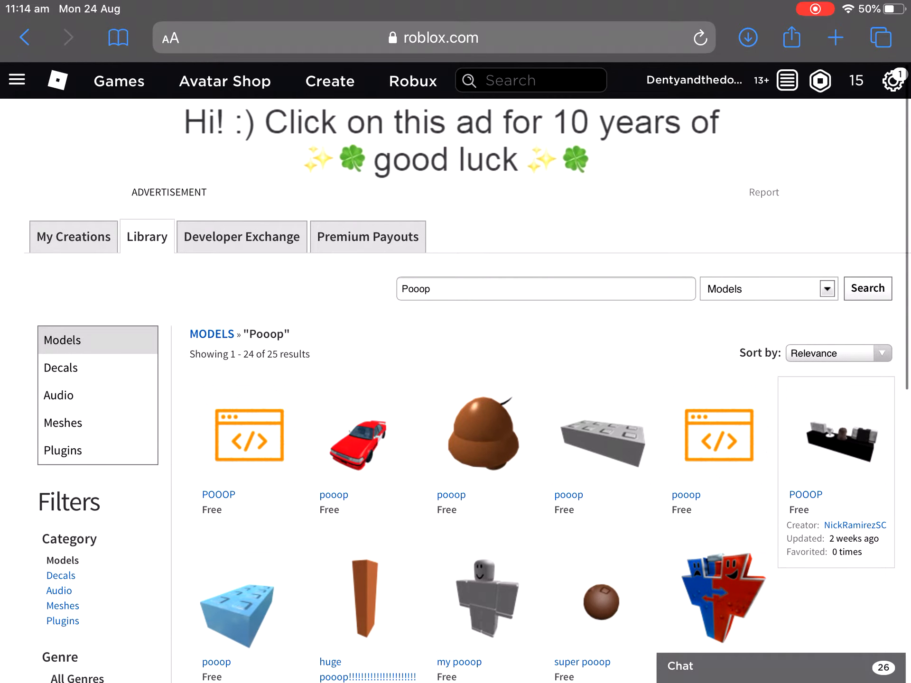
click(767, 289)
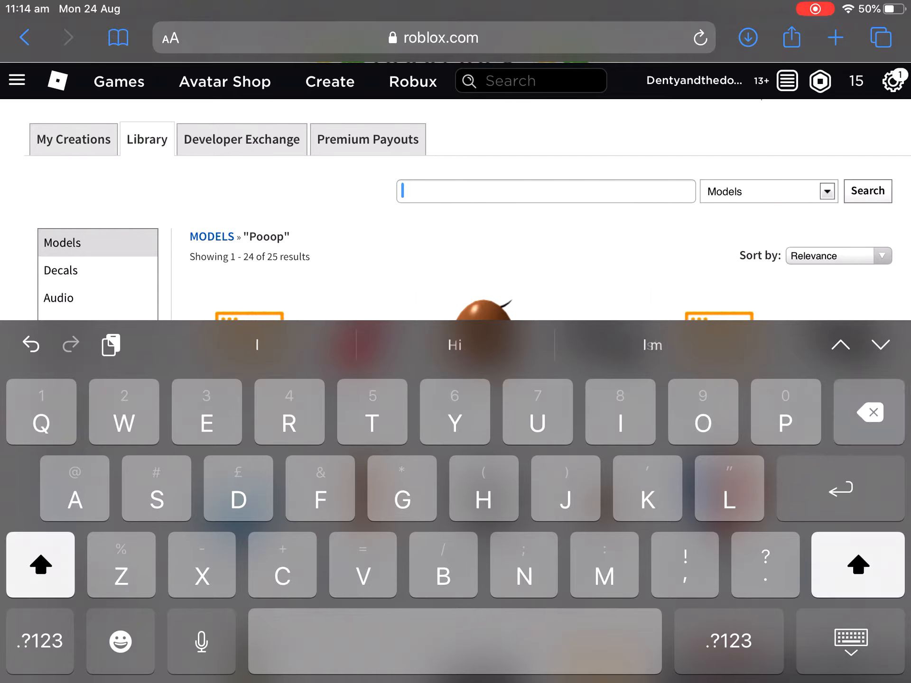
Search the Library models for 'Woman face', showing over 95,000 free models
text(Woman fa)
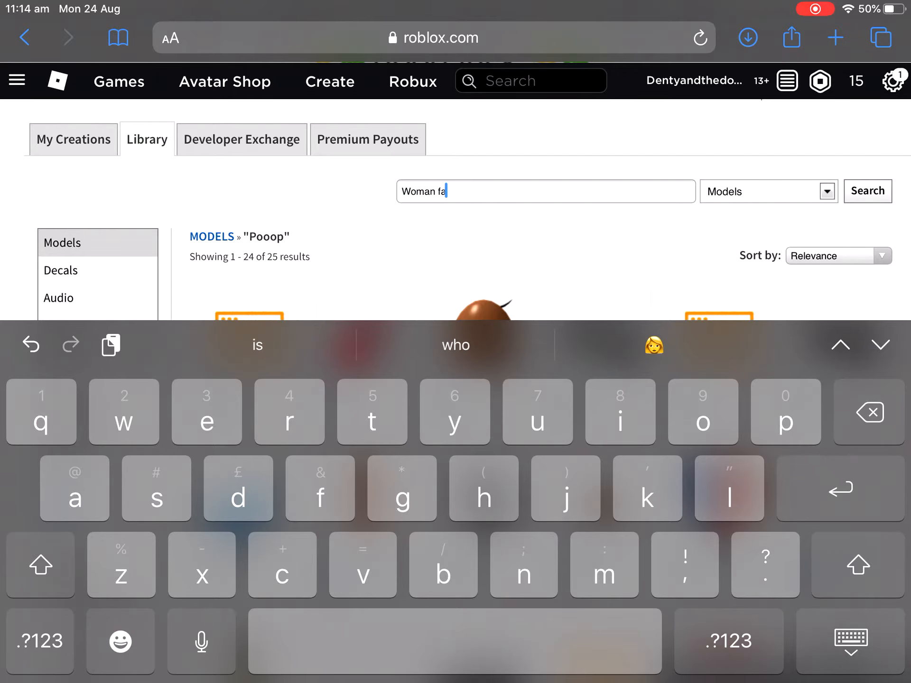
text(ce)
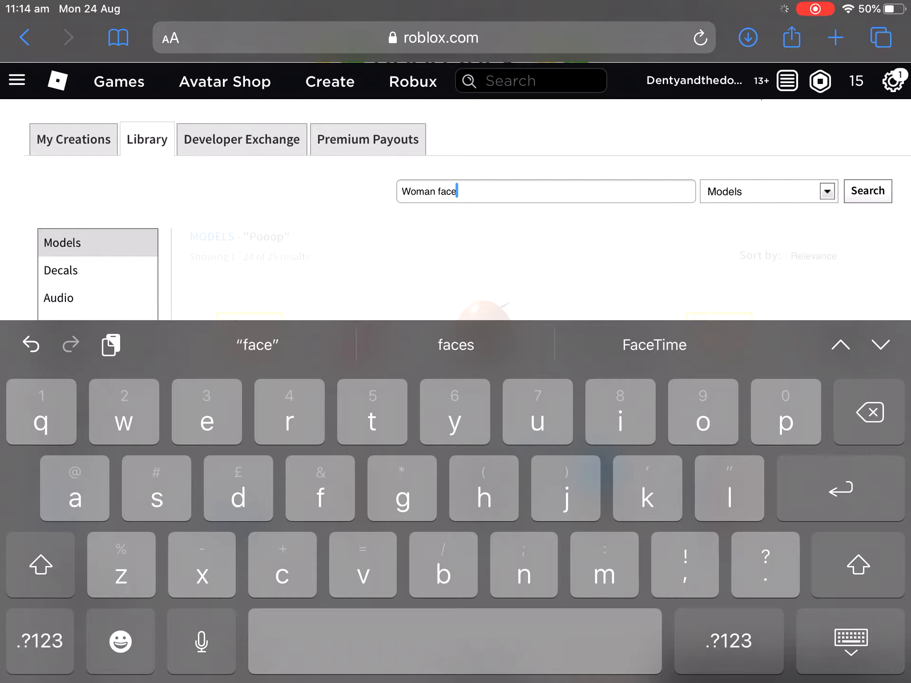
click(867, 191)
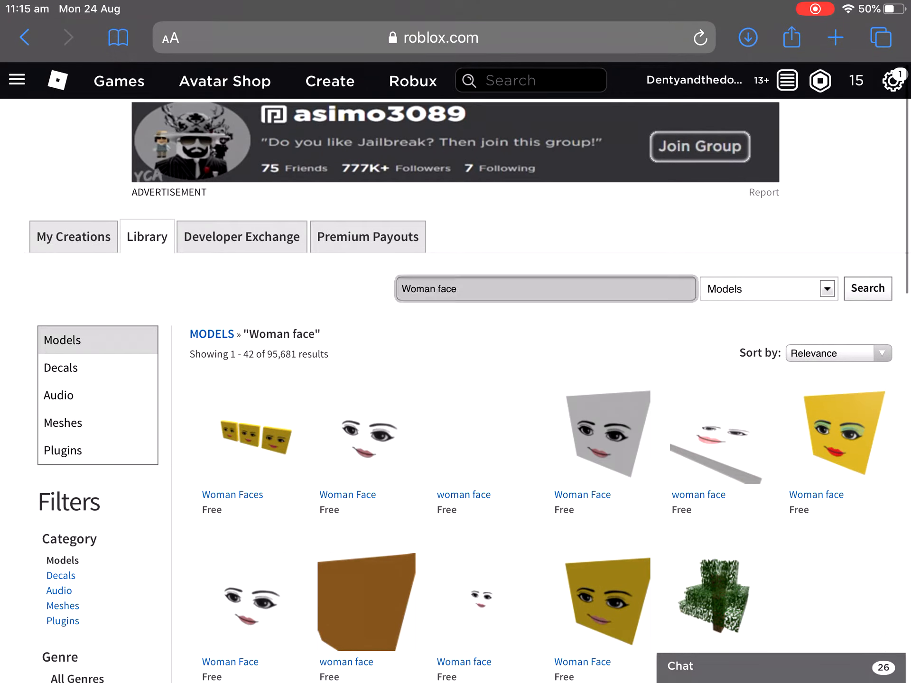
mouse_move(836, 432)
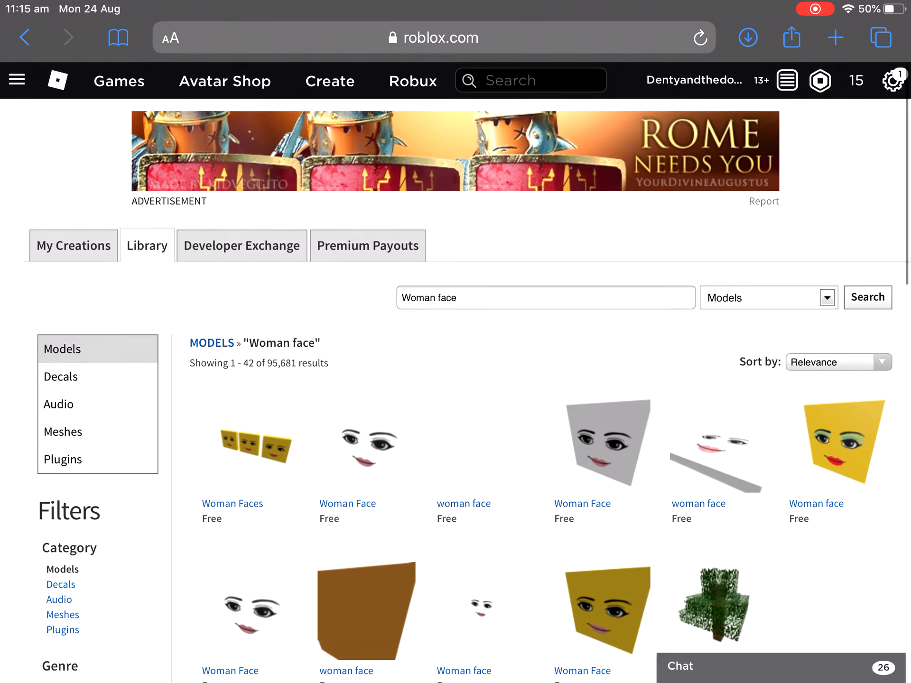
scroll(down, 3)
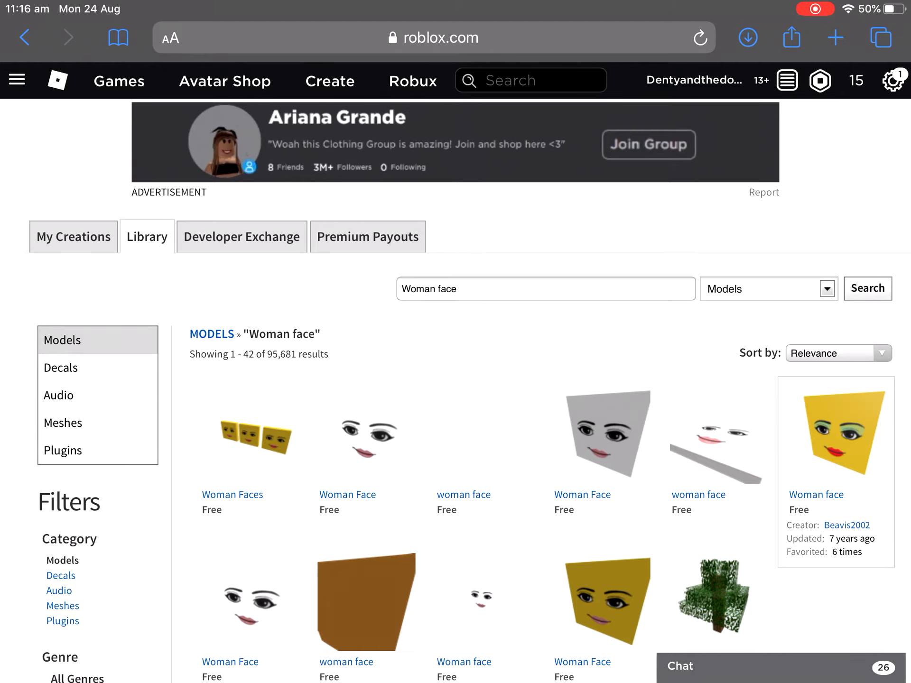
scroll(down, 3)
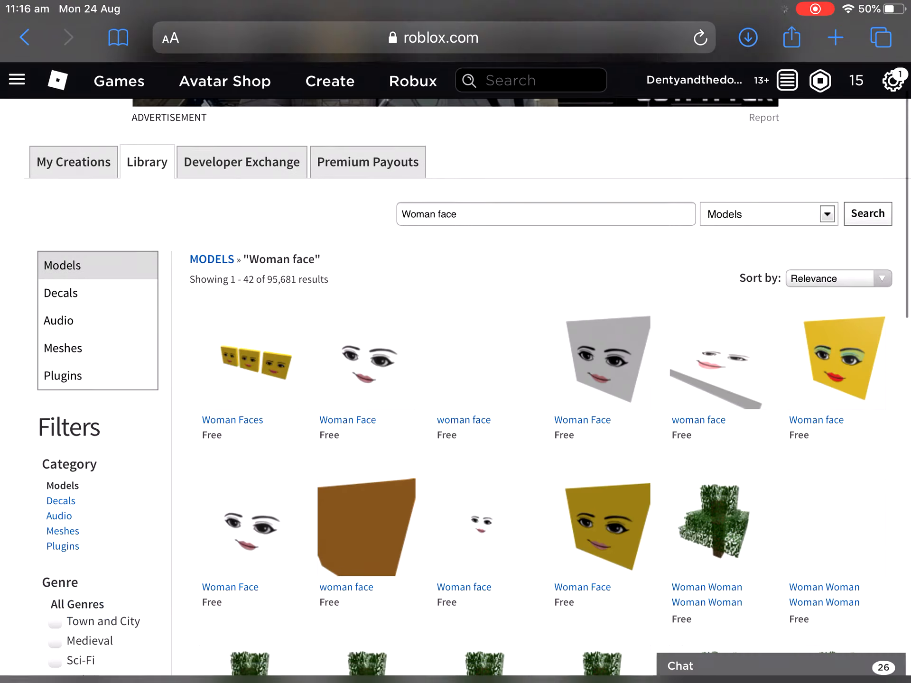
scroll(up, 3)
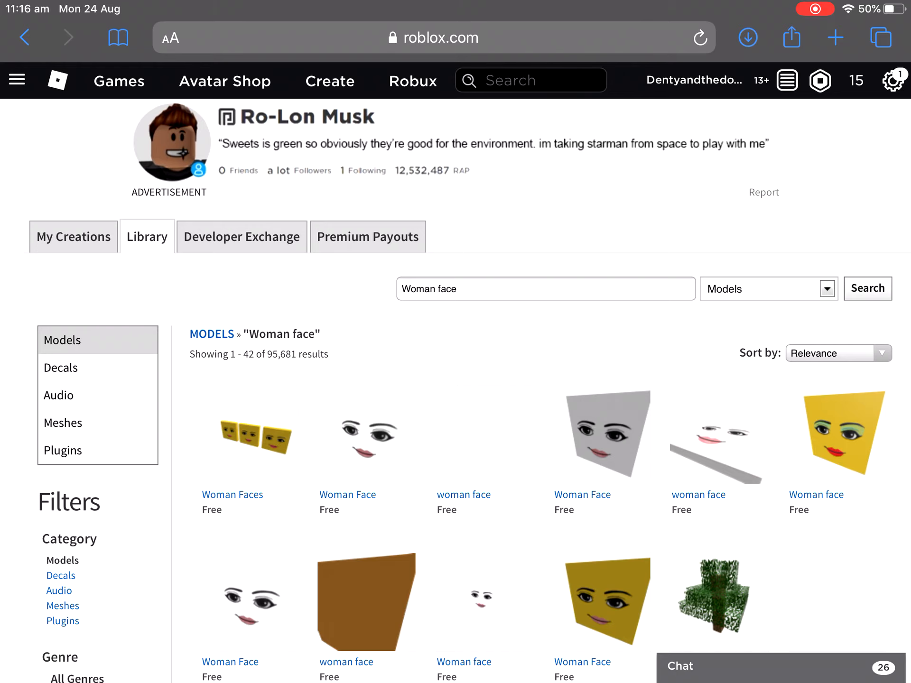
scroll(down, 3)
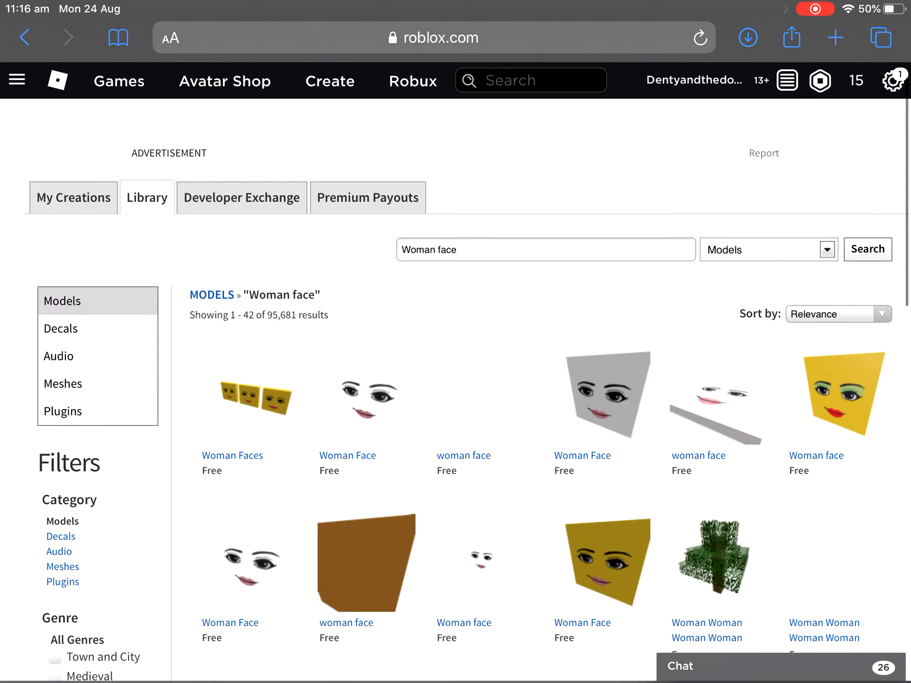
scroll(up, 3)
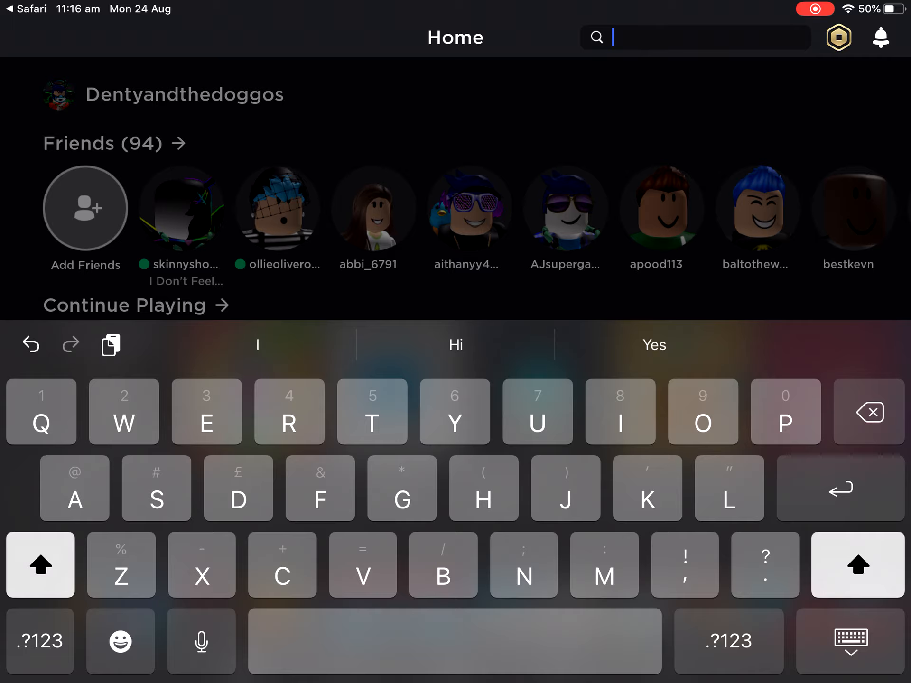
Type 'I' as the first character in the Roblox app's Home search field
text(I)
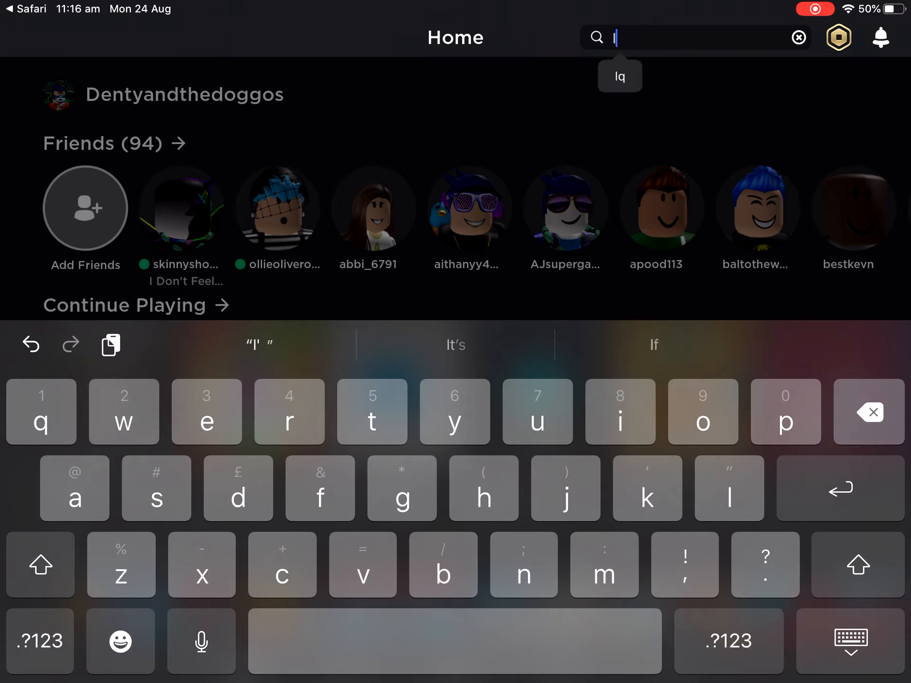